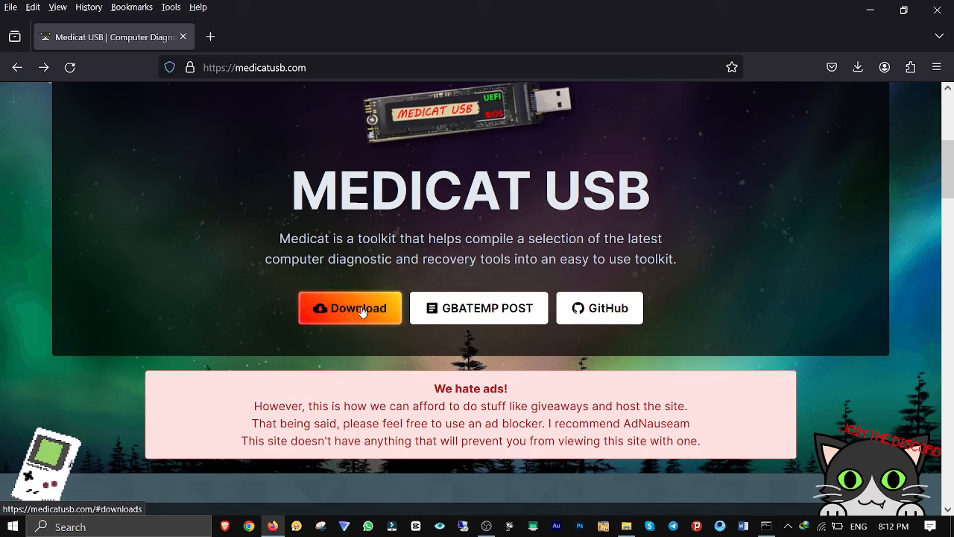
Step: Jump to the medicatusb.com downloads section listing the Windows and Linux installers
left_click(349, 307)
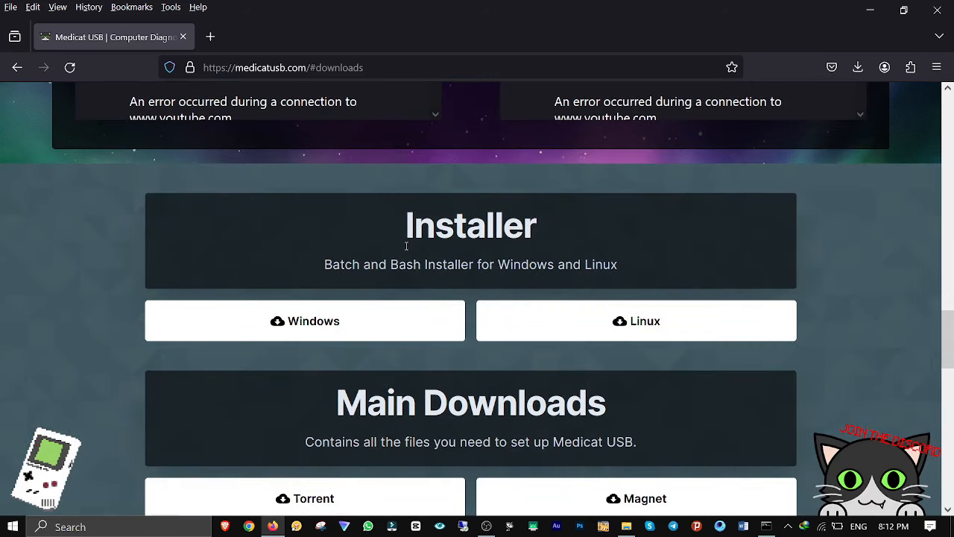
mouse_move(516, 270)
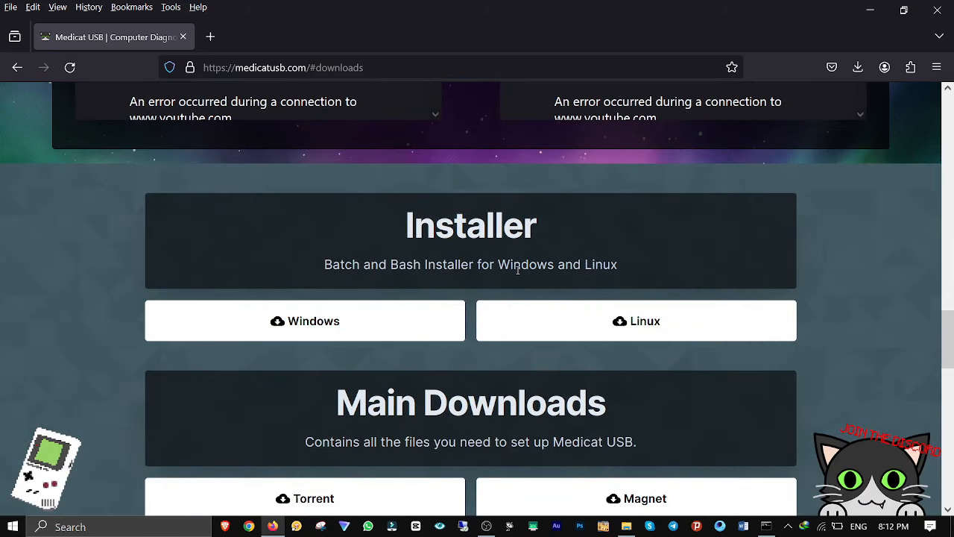
scroll("down", 3)
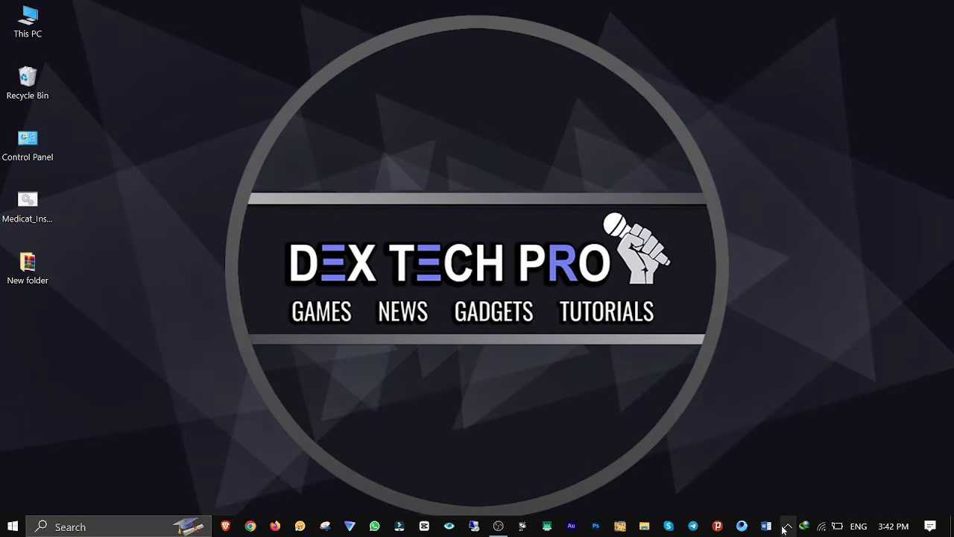
left_click(787, 525)
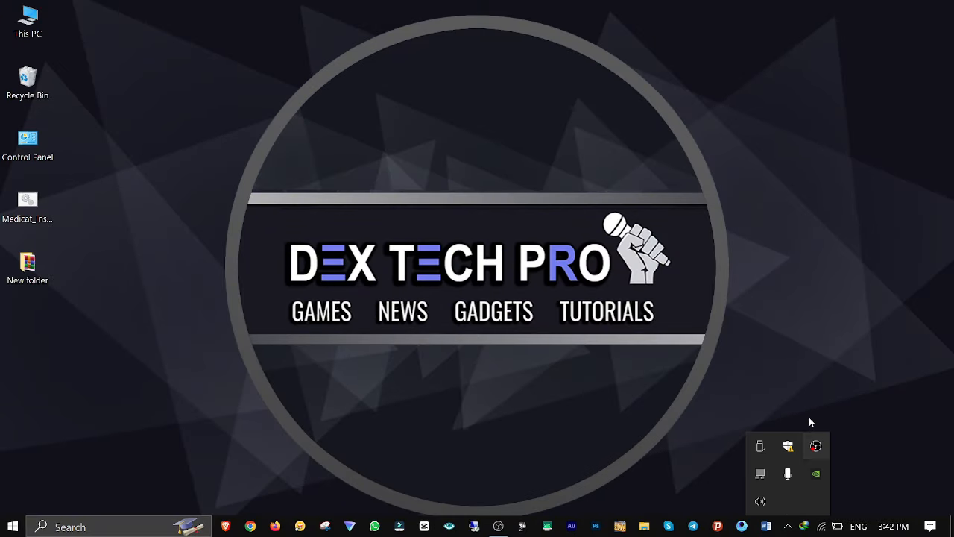
left_click(816, 446)
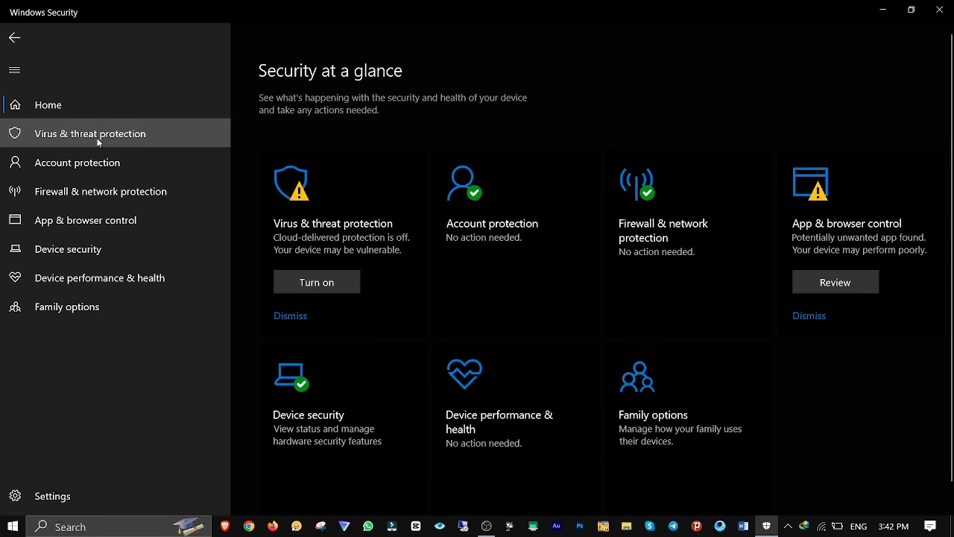
left_click(90, 134)
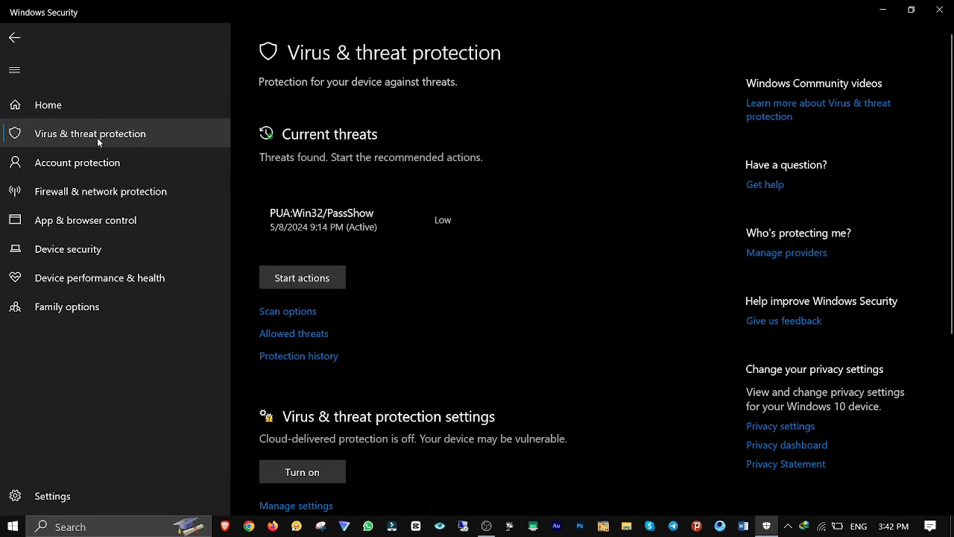
scroll("down", 3)
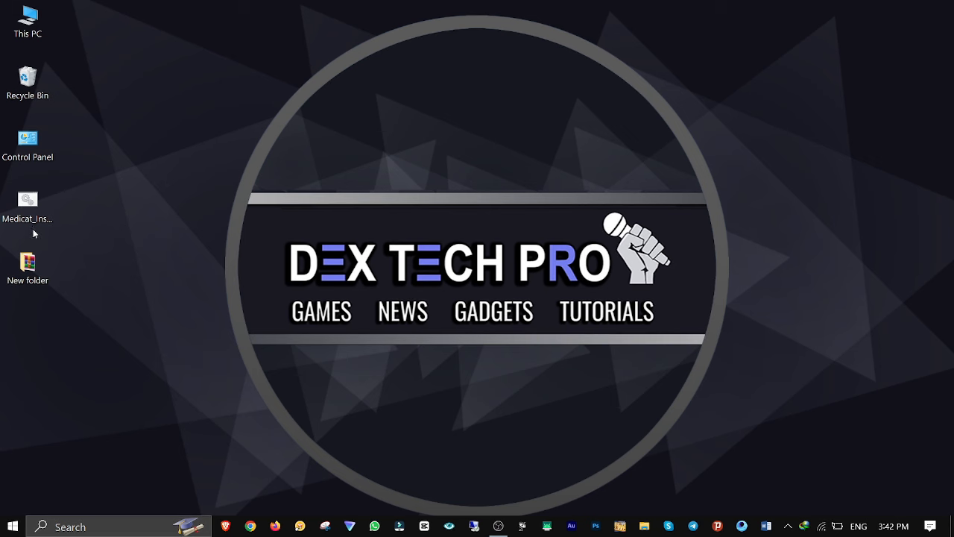
Step: Run the Medicat_Installer file from the desktop as administrator
right_click(26, 198)
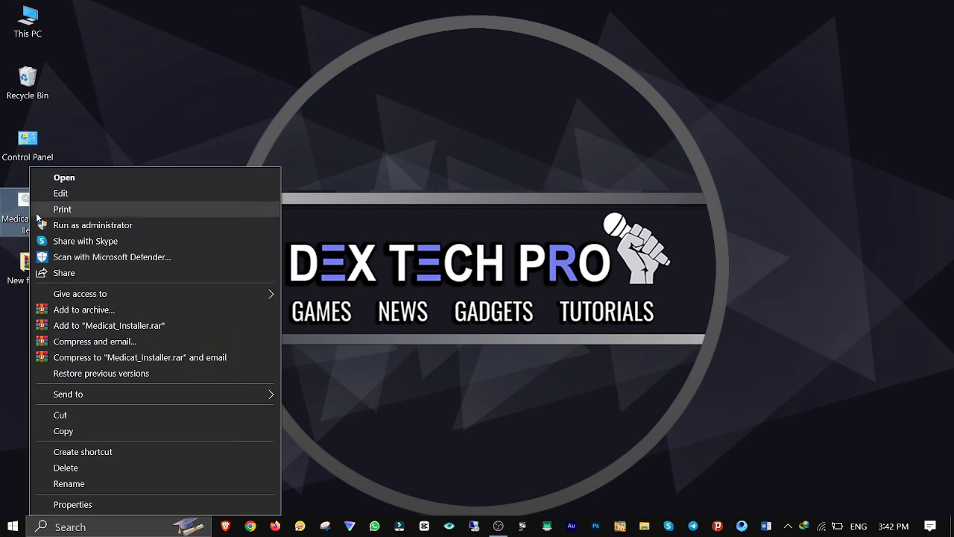
left_click(93, 224)
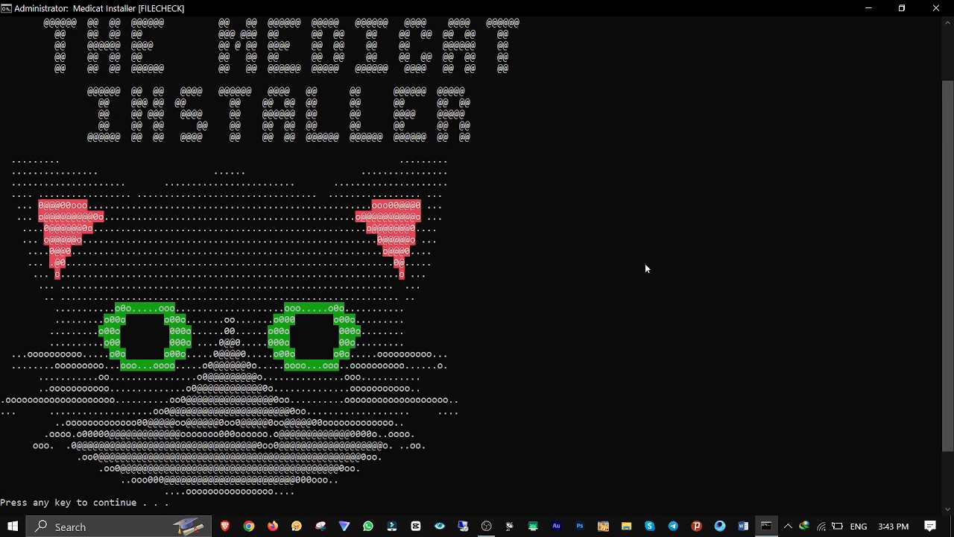
Step: Pass the splash and MIT license screens and choose INSTALL MEDICAT
key("enter")
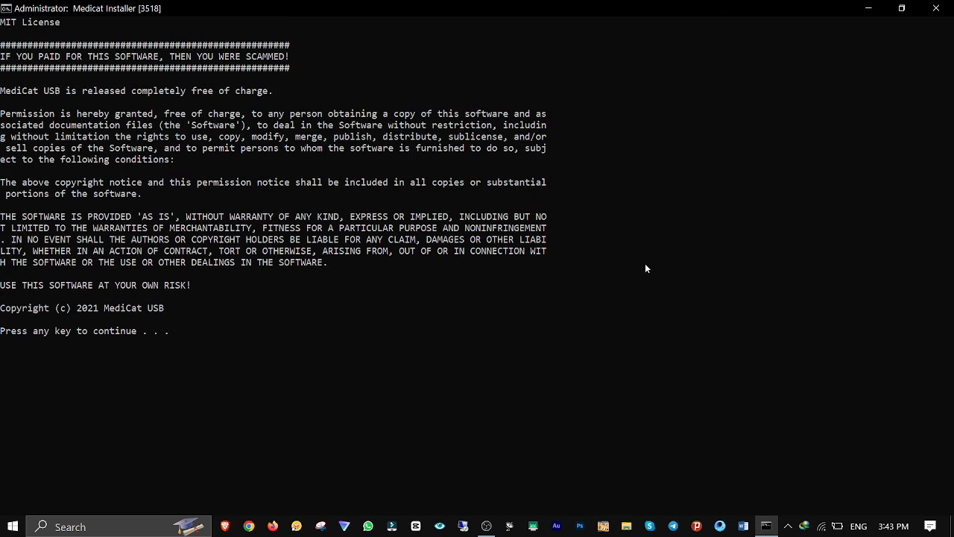
key("enter")
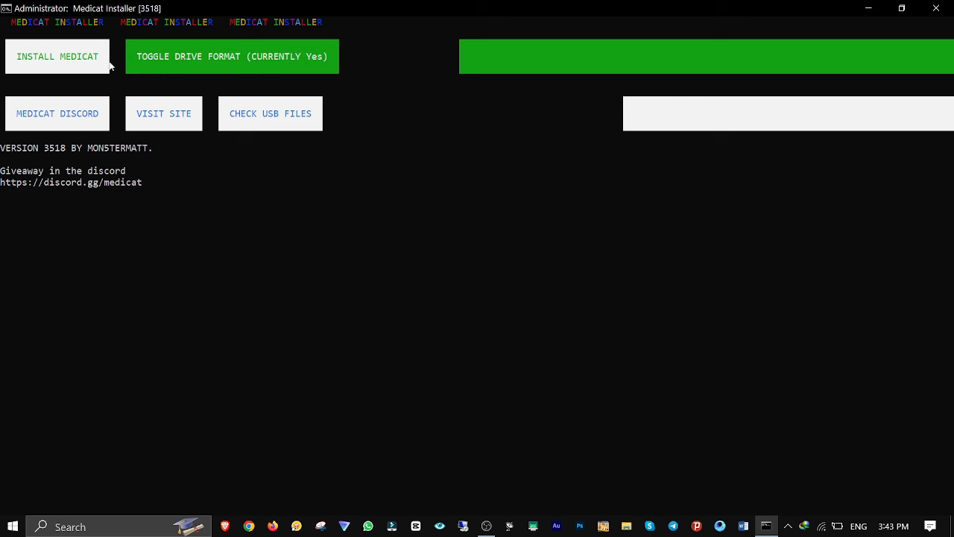
left_click(57, 57)
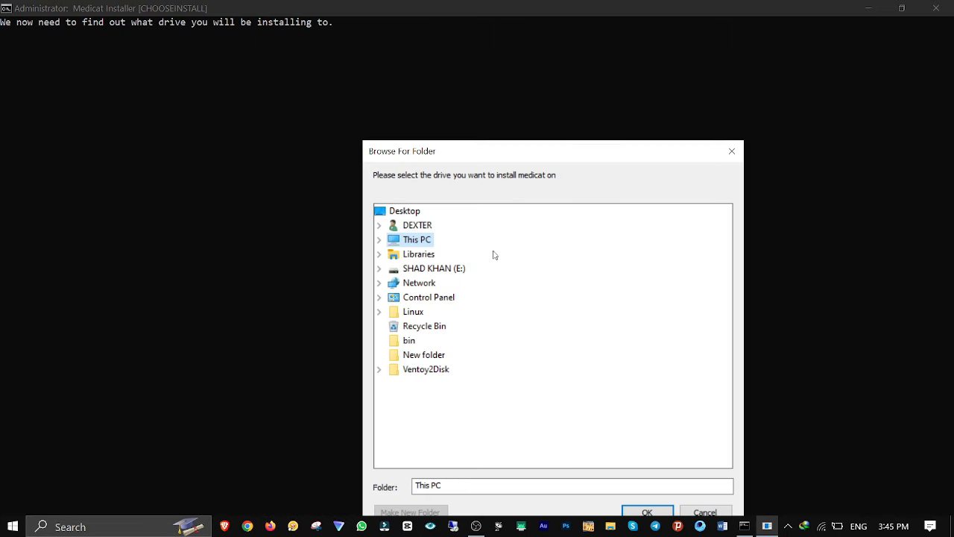
Step: Target drive E:, answer the GPT and Secure Boot prompts, and confirm the drive letter
left_click(434, 269)
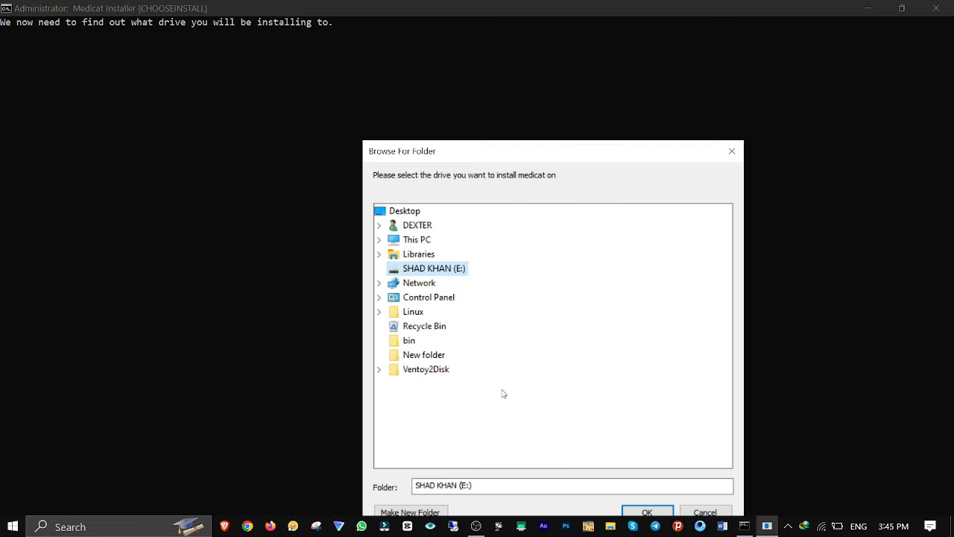
left_click(647, 511)
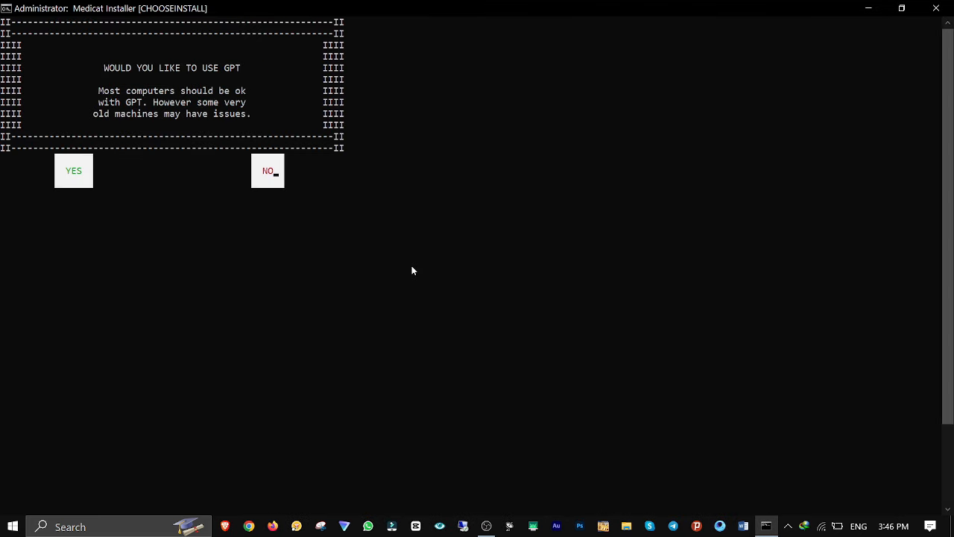
left_click(73, 170)
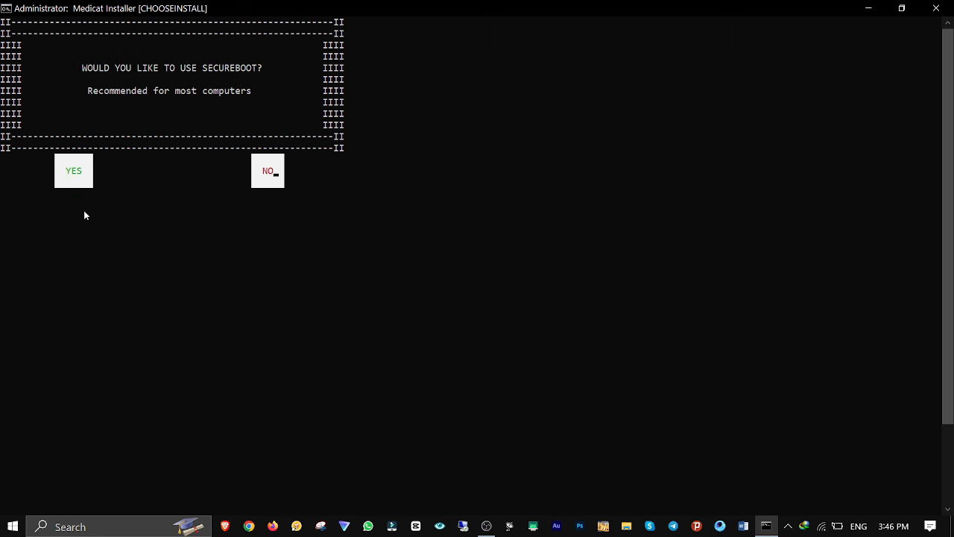
left_click(73, 170)
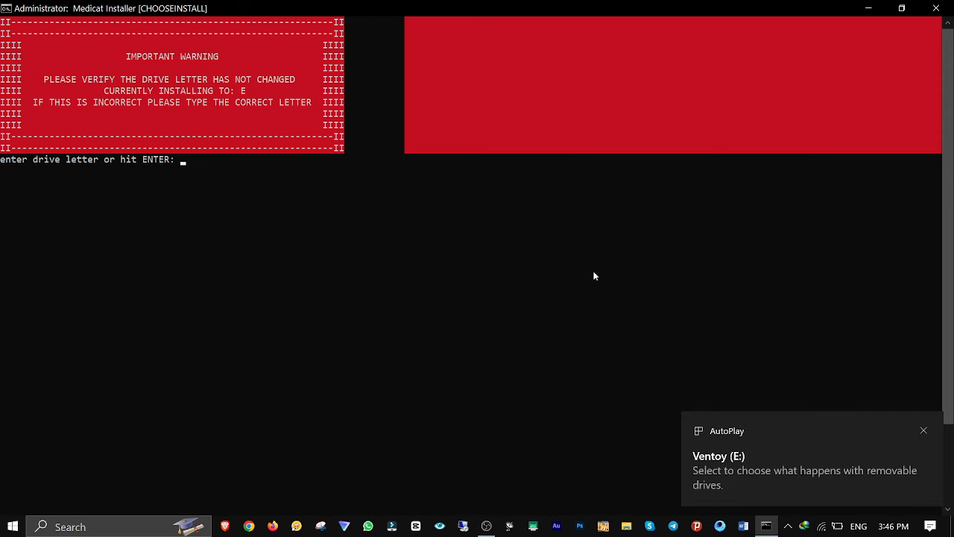
key("enter")
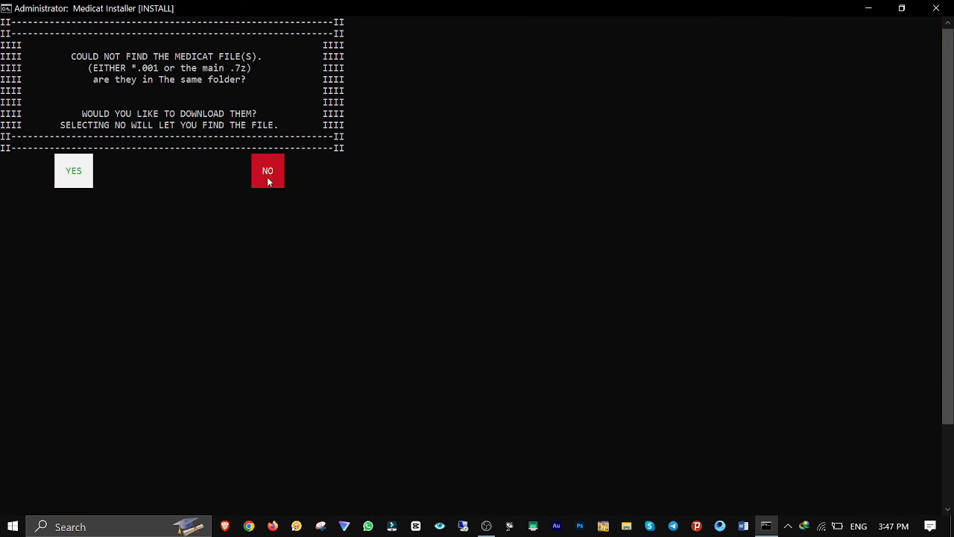
Step: Decline the download and supply the MediCat.USB.v21.12 archive from New folder
left_click(267, 170)
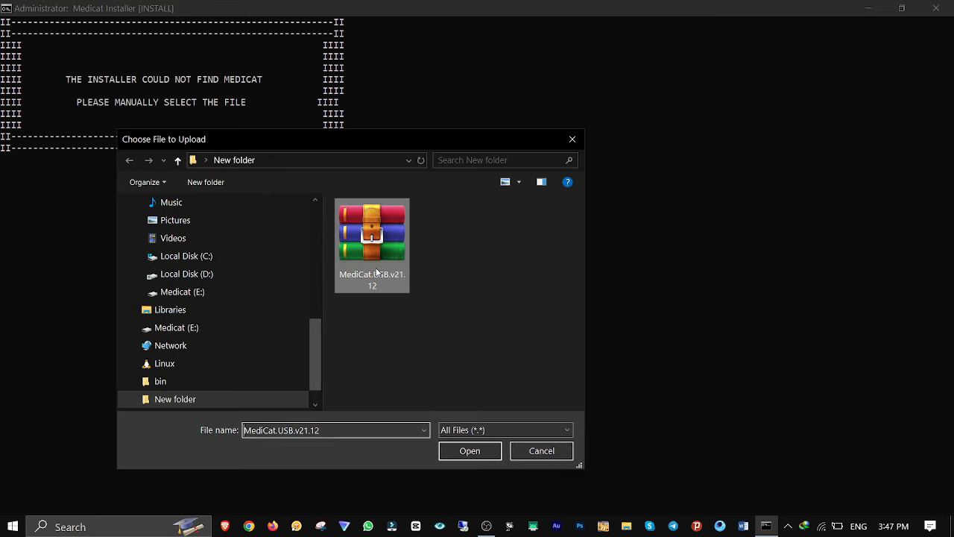
left_click(469, 450)
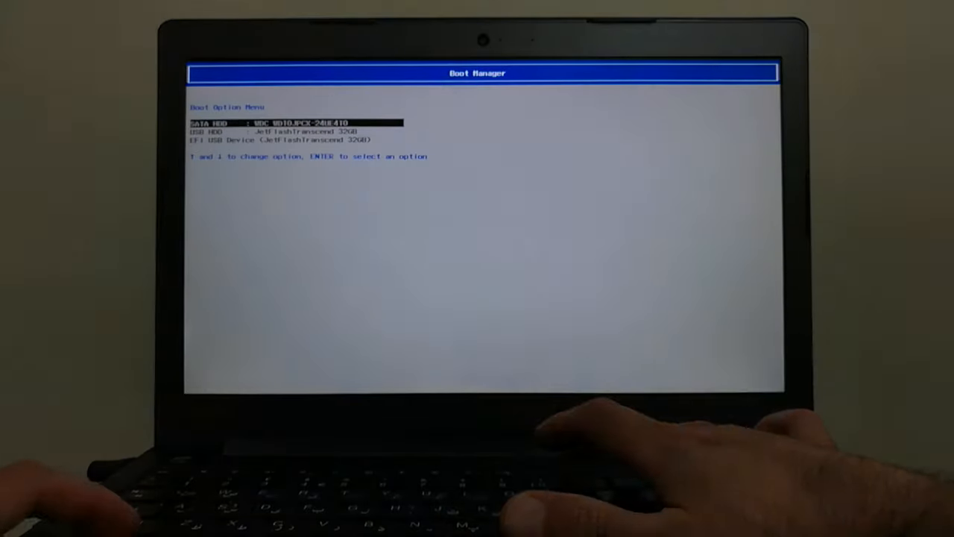
Step: Boot the laptop from the EFI USB Device entry in the Boot Manager
key("down")
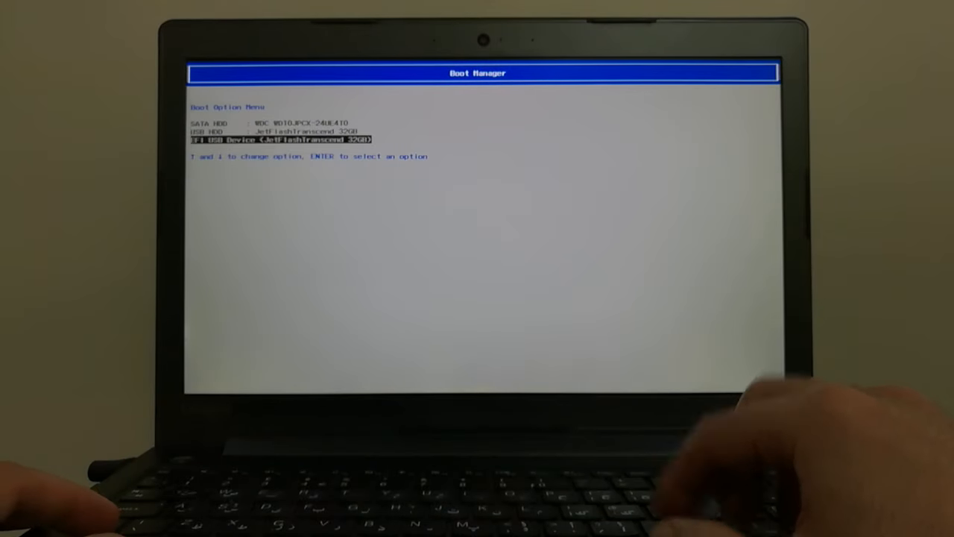
key("up")
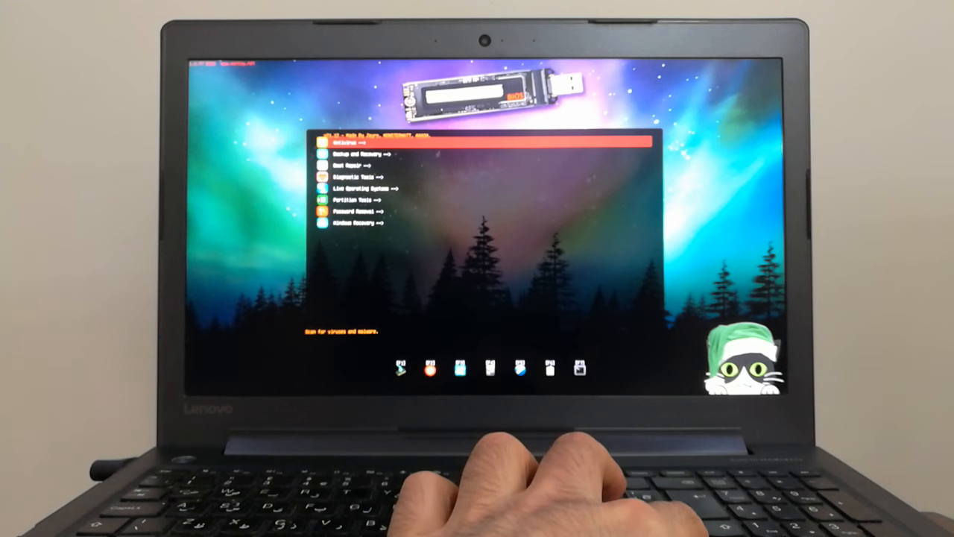
Step: Enter Password Removal and launch Jayro's Lockpick from the Medicat menu
key("down")
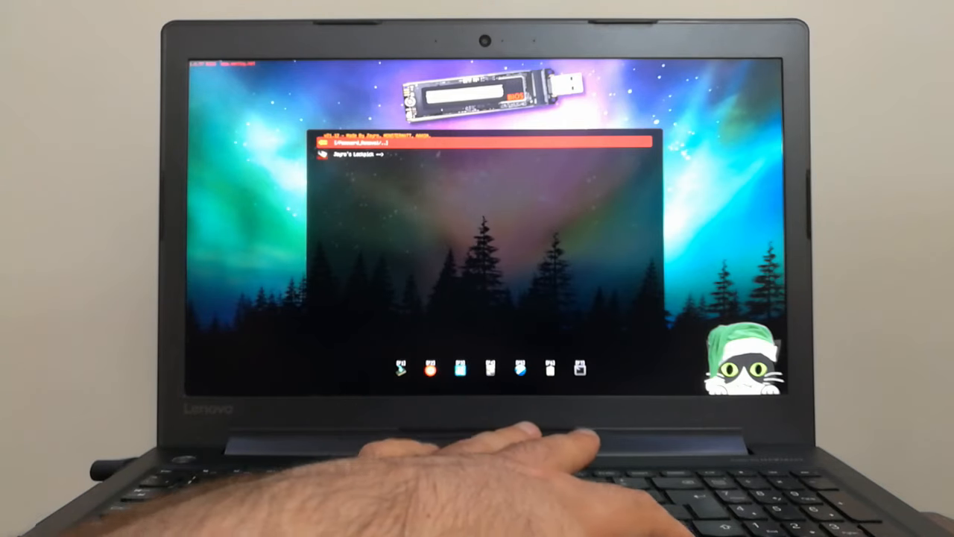
key("Down")
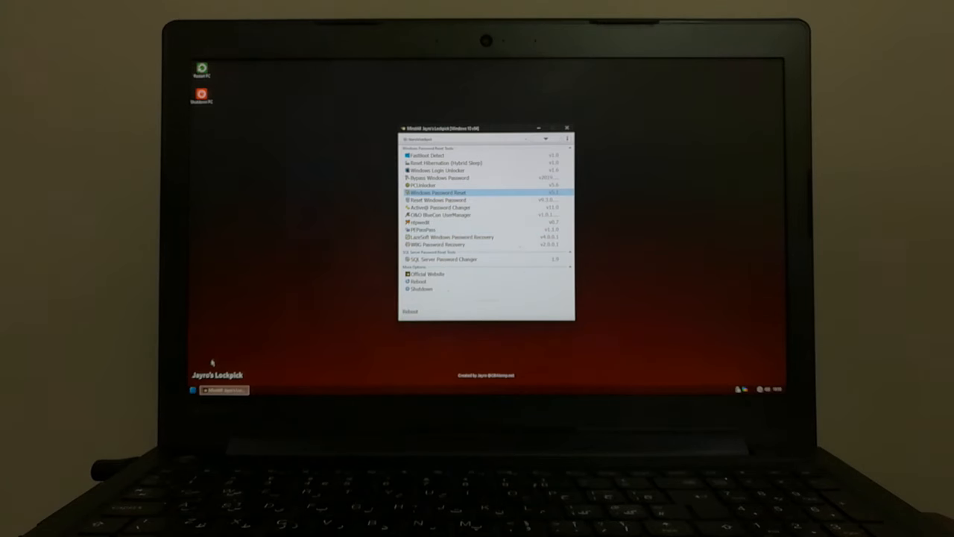
Step: Reboot from Lockpick back into Windows after clearing the account password
left_click(193, 391)
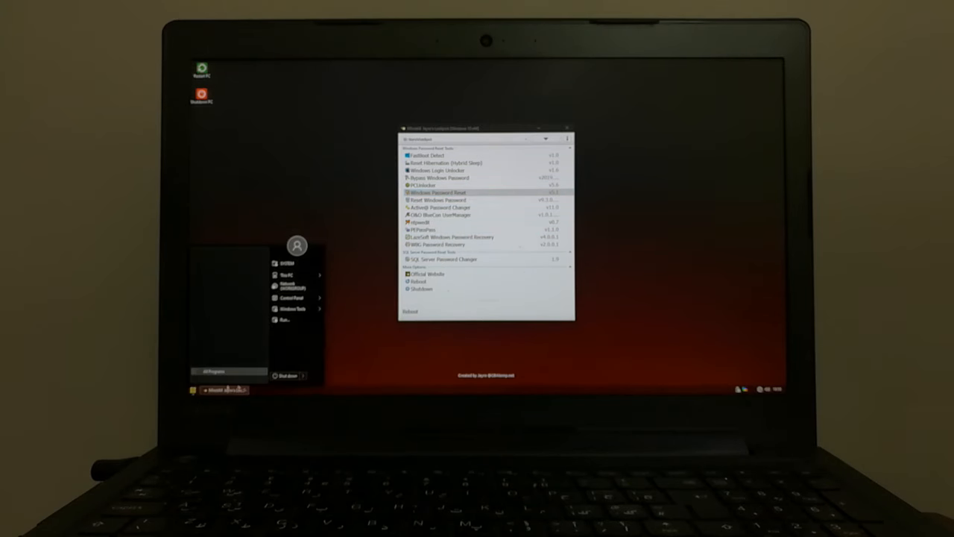
left_click(418, 282)
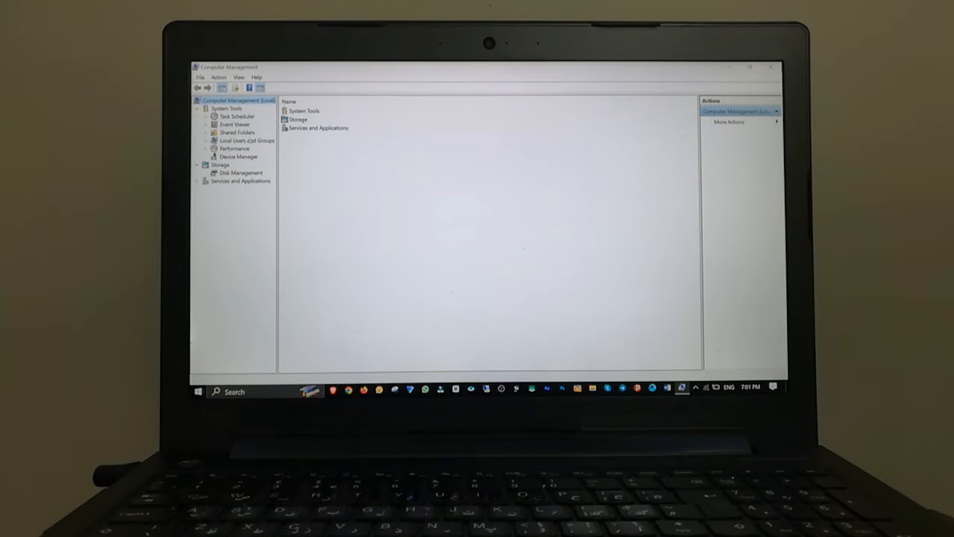
Step: Under Local Users and Groups, set a new password for the local account
left_click(247, 140)
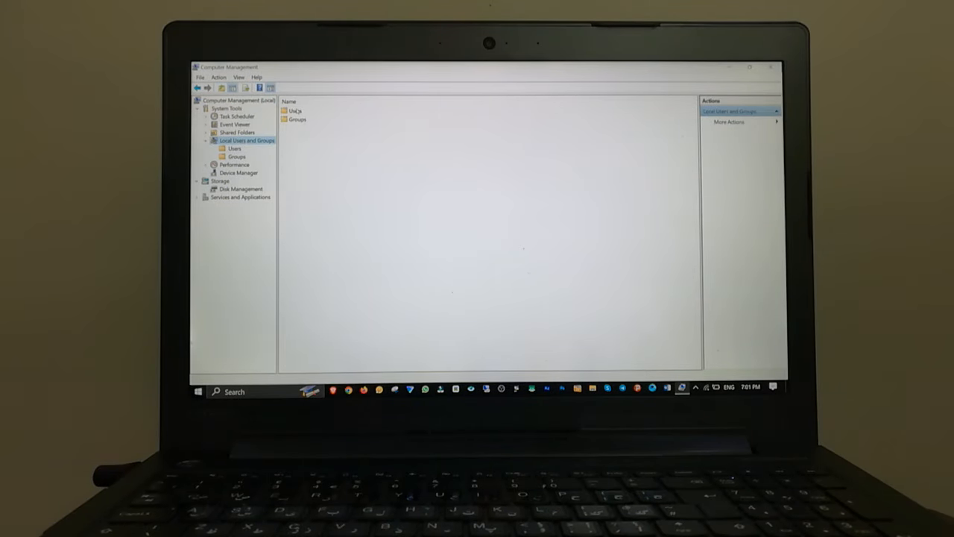
left_click(235, 149)
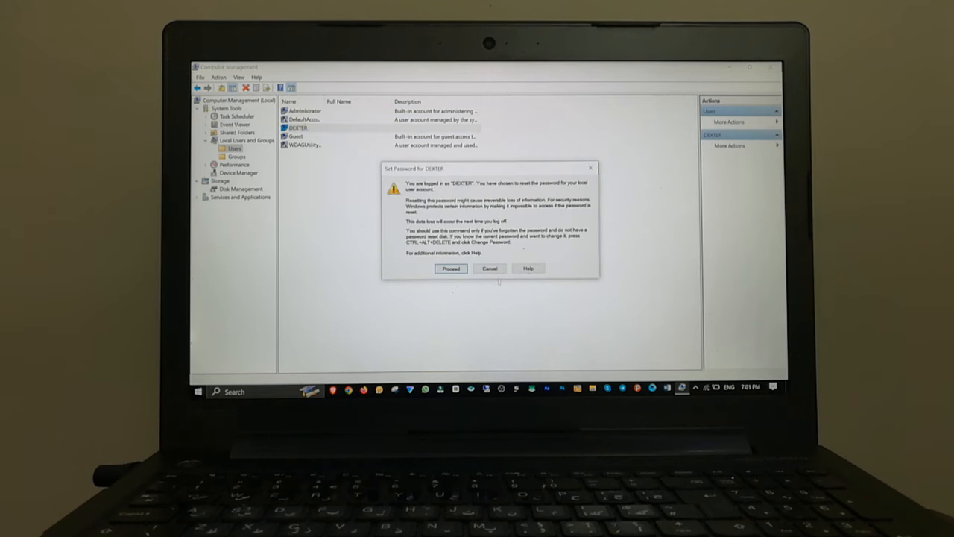
left_click(451, 269)
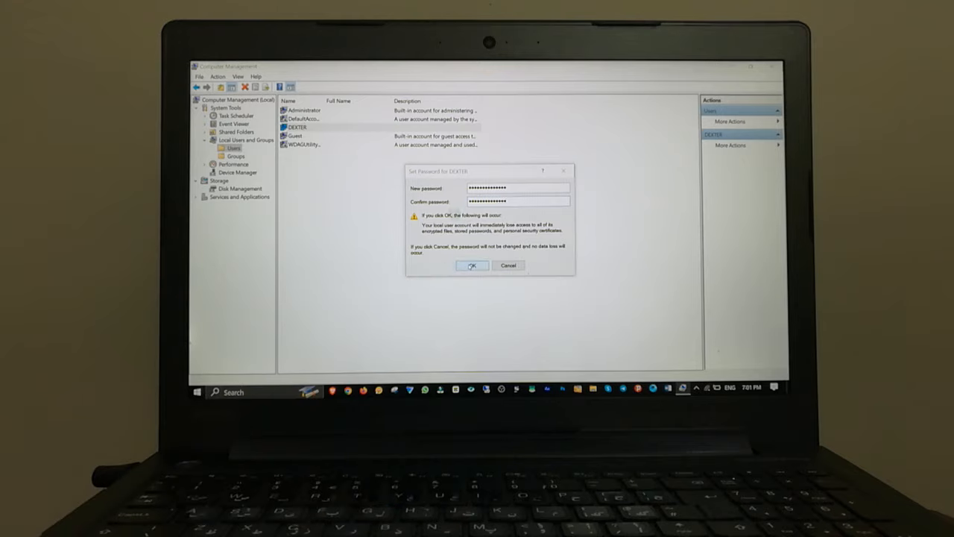
left_click(471, 265)
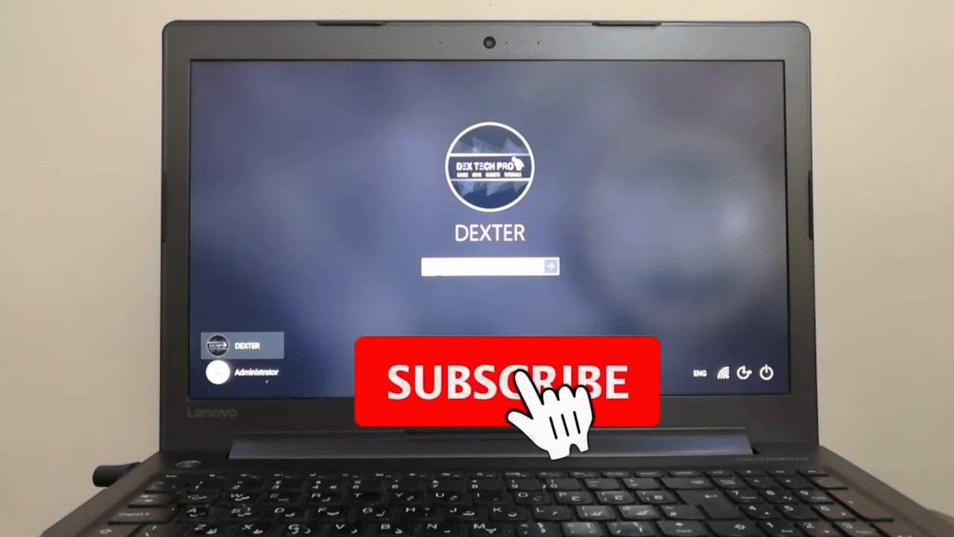
Step: Reveal the password box for the account at the Windows sign-in screen
left_click(507, 382)
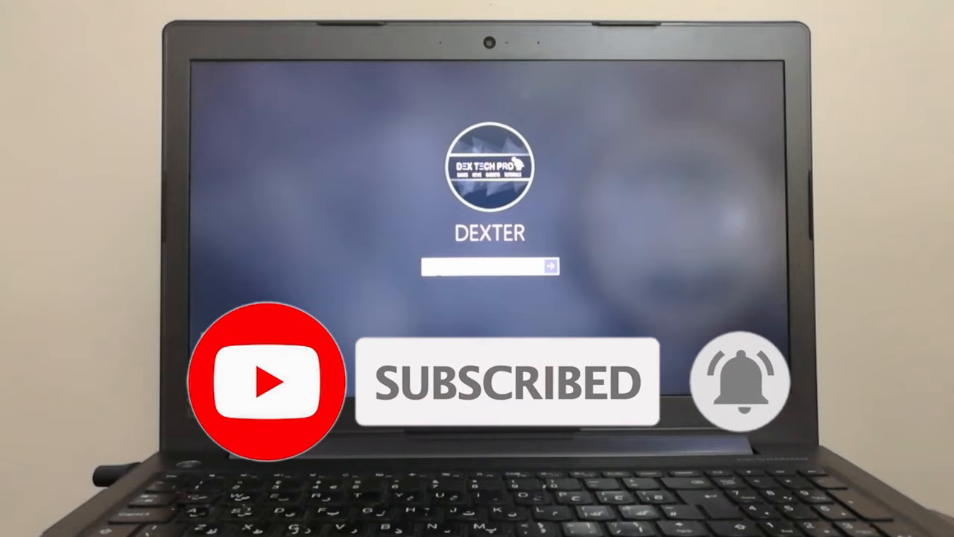